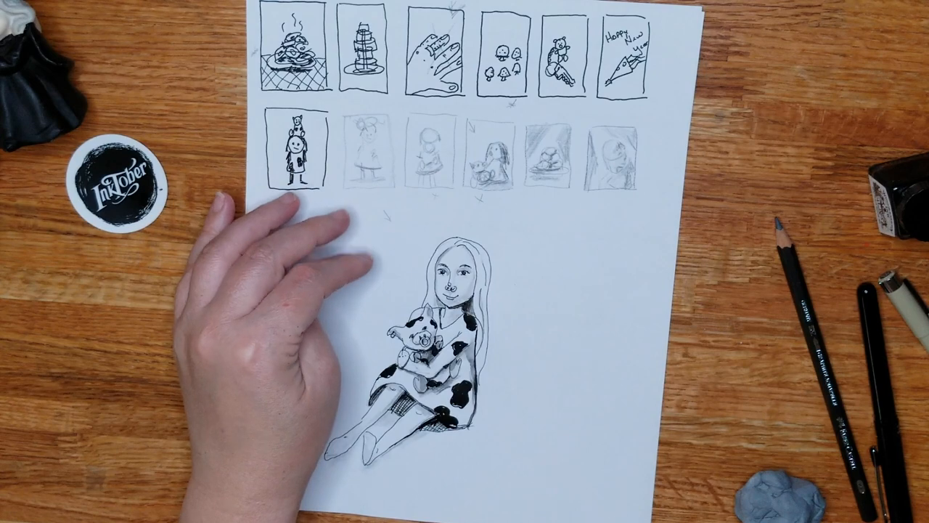
{"action": "mouse_move", "coordinate": [275, 327]}
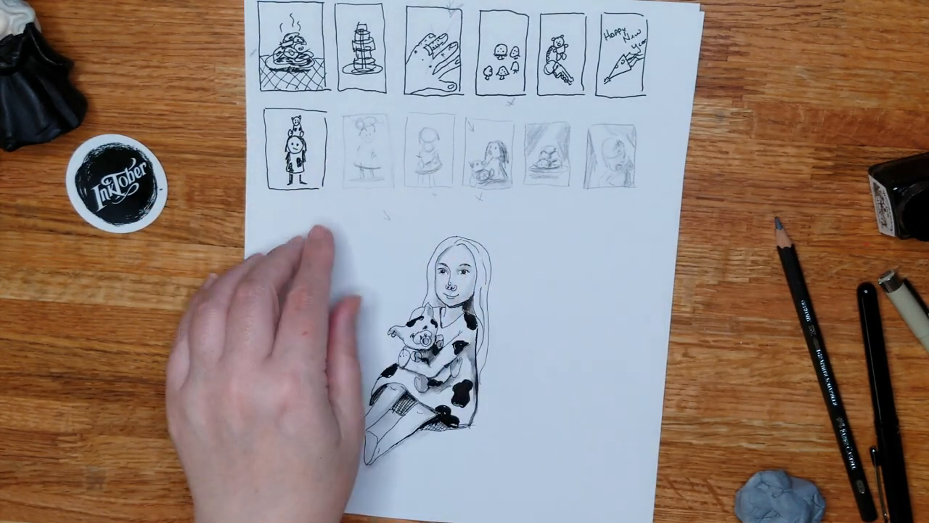